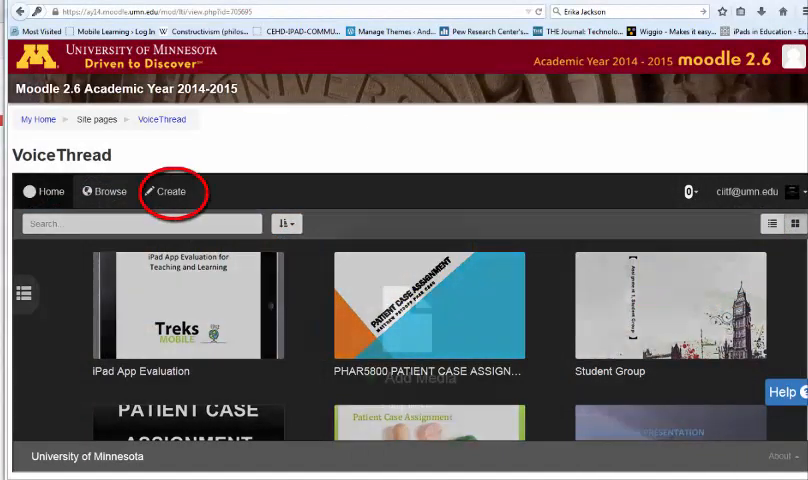
Start a new VoiceThread and bring up the Add Media source choices for upload.
{"action": "left_click", "coordinate": [170, 191]}
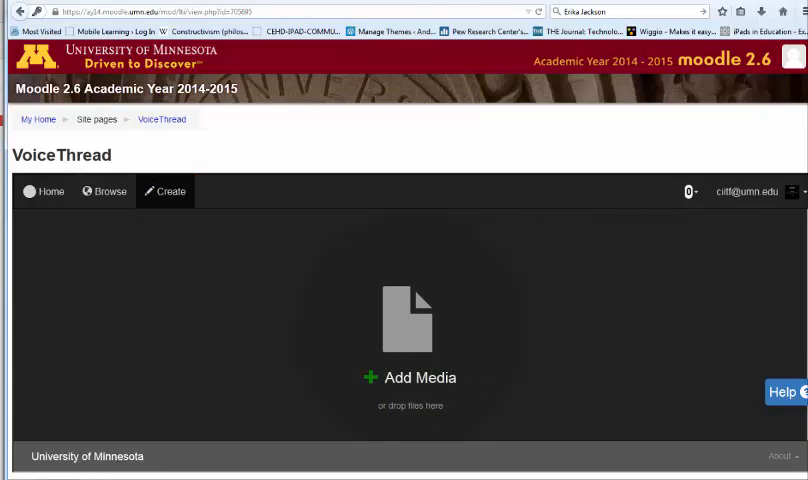
{"action": "left_click", "coordinate": [410, 377]}
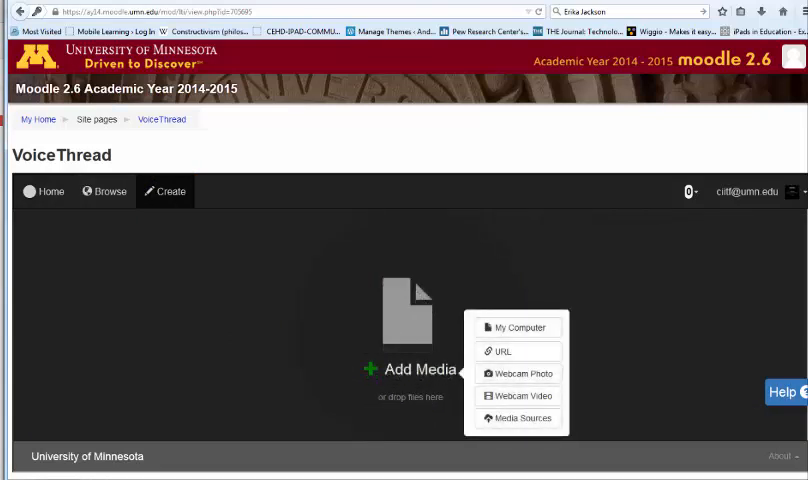